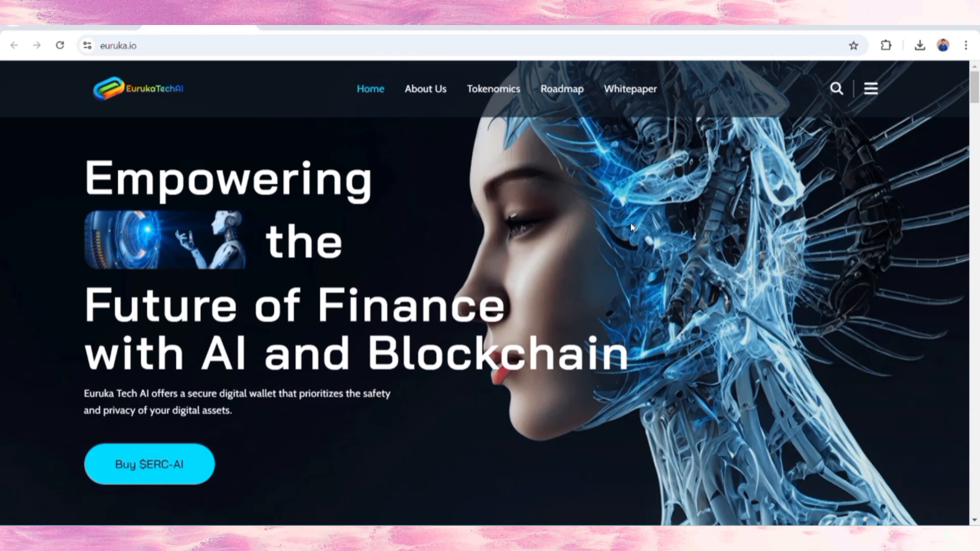
Scroll past About Us to the Utilities cards for the ERC-AI DEX, wallet and analysis bot
{"action": "scroll", "scroll_direction": "down", "scroll_amount": 3}
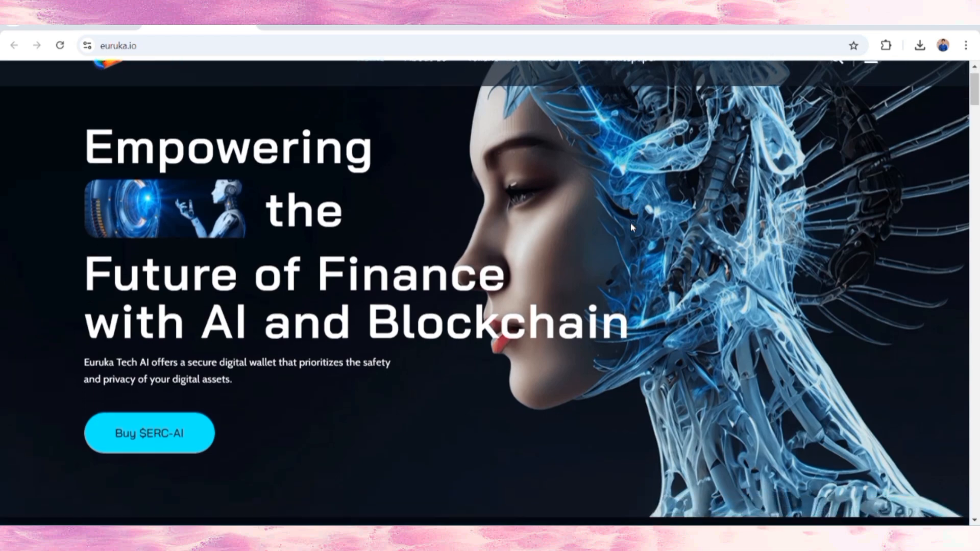
{"action": "scroll", "scroll_direction": "down", "scroll_amount": 3}
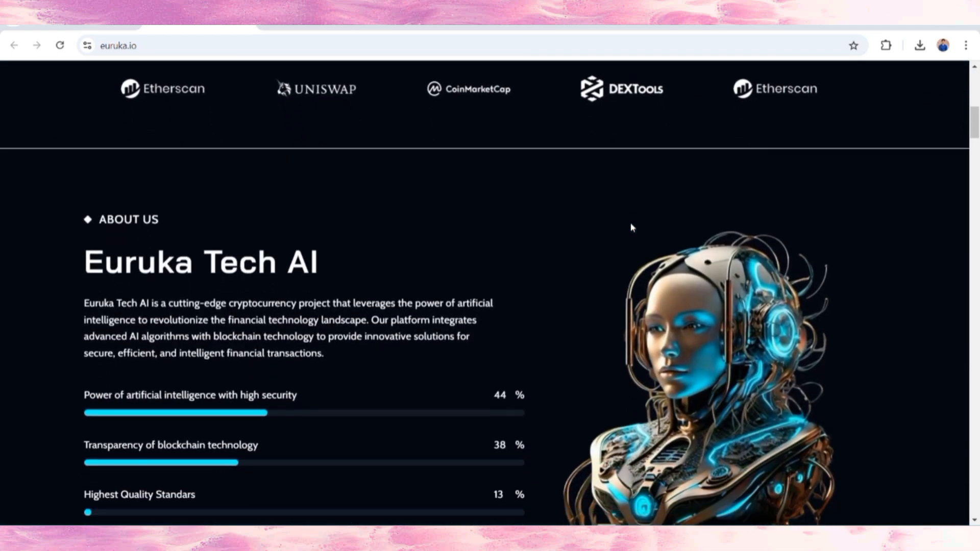
{"action": "scroll", "scroll_direction": "down", "scroll_amount": 3}
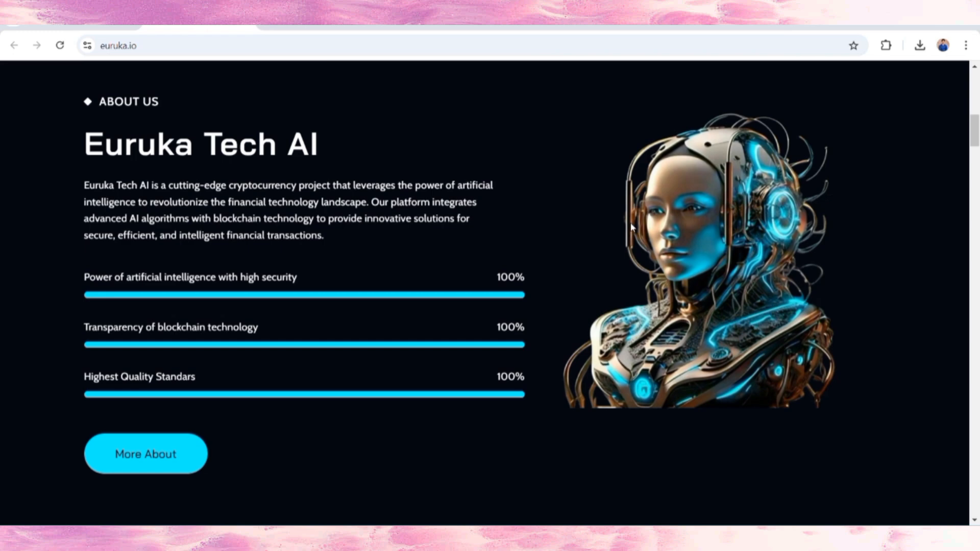
{"action": "scroll", "scroll_direction": "down", "scroll_amount": 3}
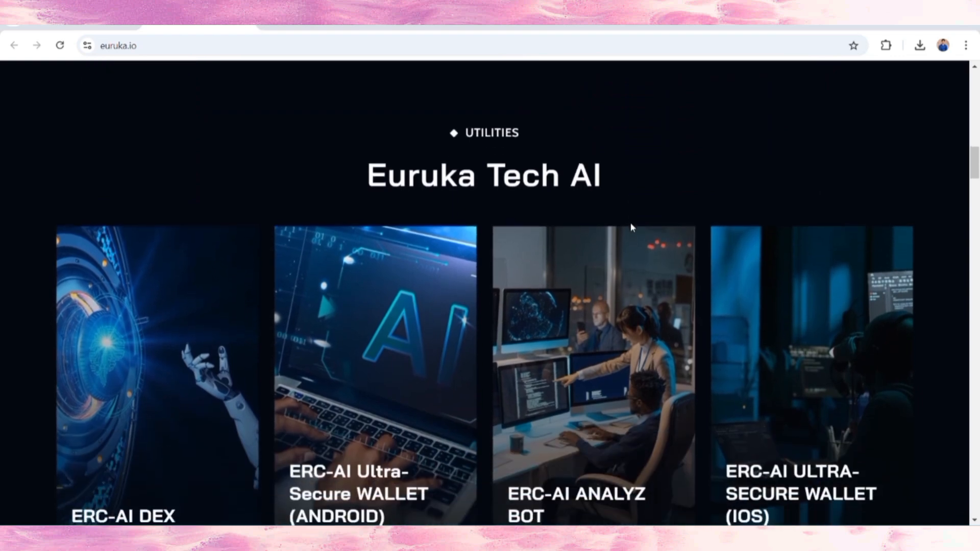
Scroll past the Utilities cards to the Key Features section on AI-powered offerings
{"action": "scroll", "scroll_direction": "down", "scroll_amount": 3}
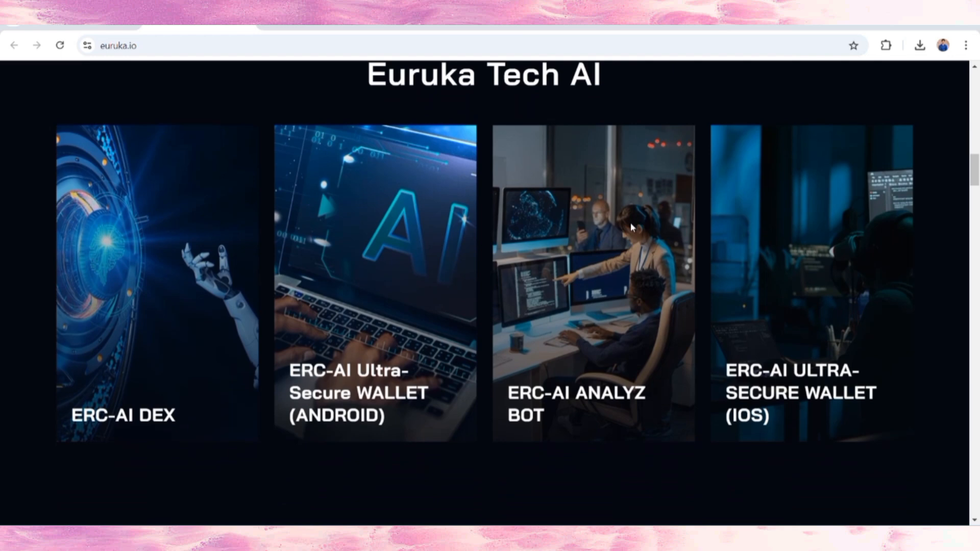
{"action": "scroll", "scroll_direction": "down", "scroll_amount": 3}
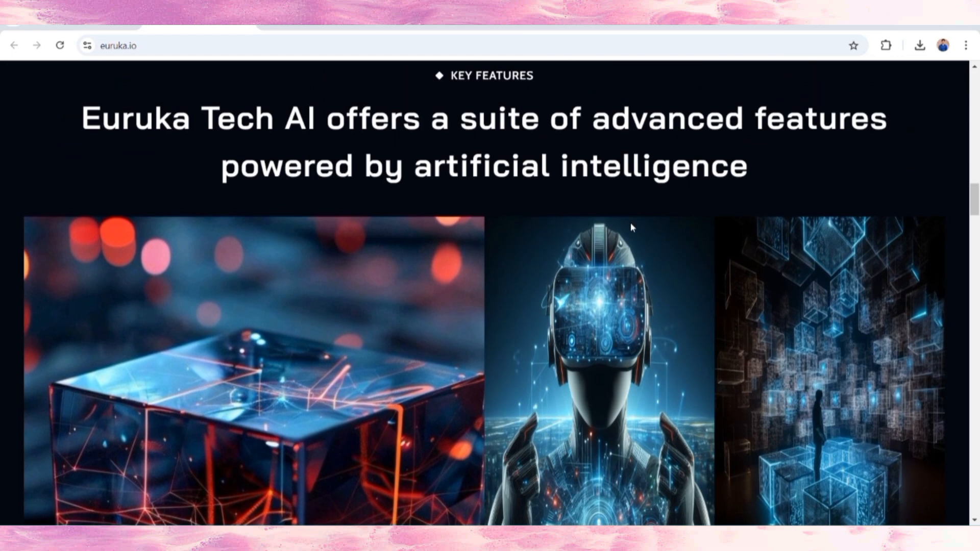
Scroll through the Tokenomics breakdown, back up briefly, then on to Vision & Mission
{"action": "scroll", "scroll_direction": "down", "scroll_amount": 3}
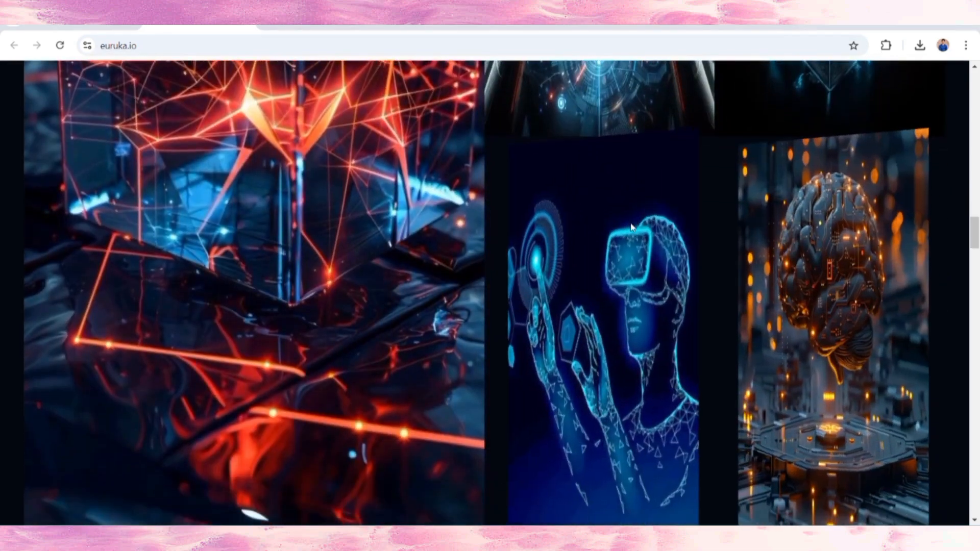
{"action": "scroll", "scroll_direction": "down", "scroll_amount": 3}
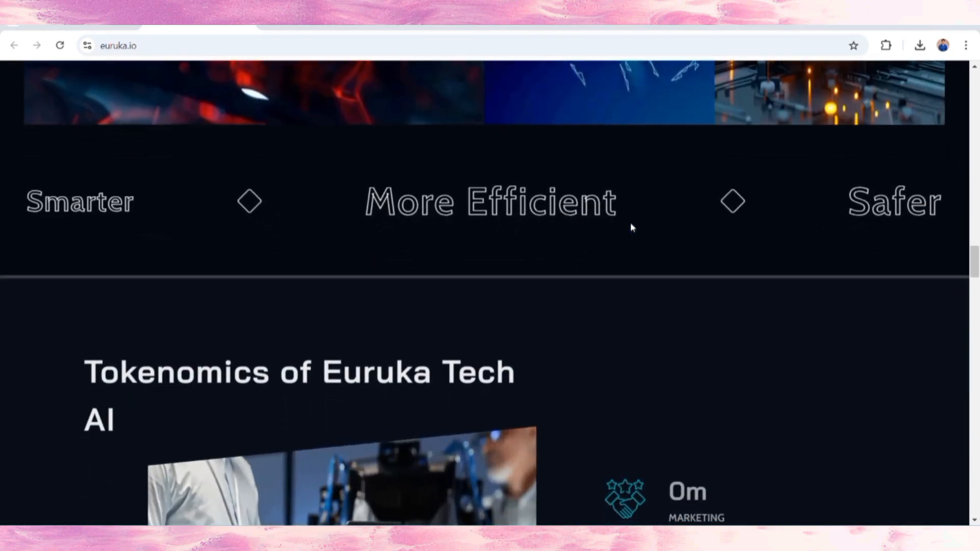
{"action": "scroll", "scroll_direction": "down", "scroll_amount": 3}
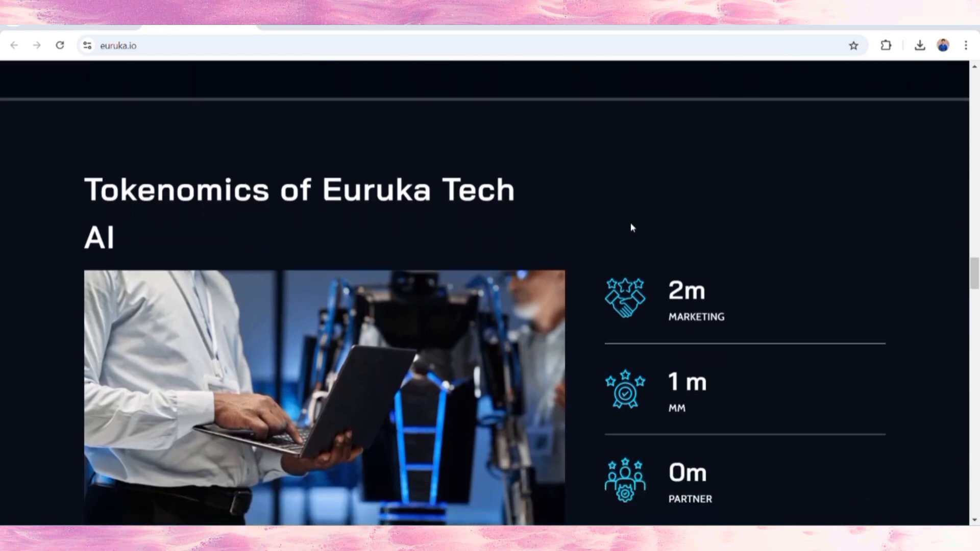
{"action": "scroll", "scroll_direction": "down", "scroll_amount": 3}
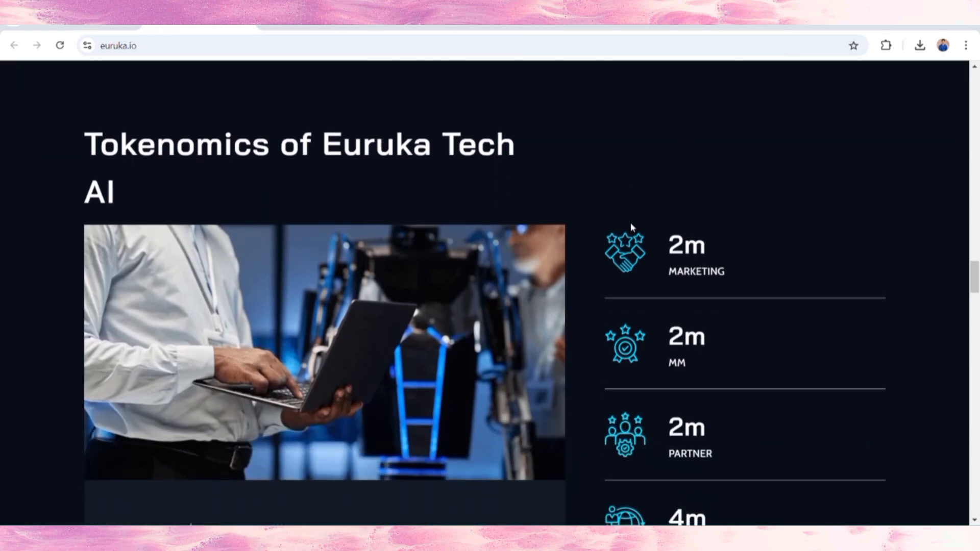
{"action": "scroll", "scroll_direction": "down", "scroll_amount": 3}
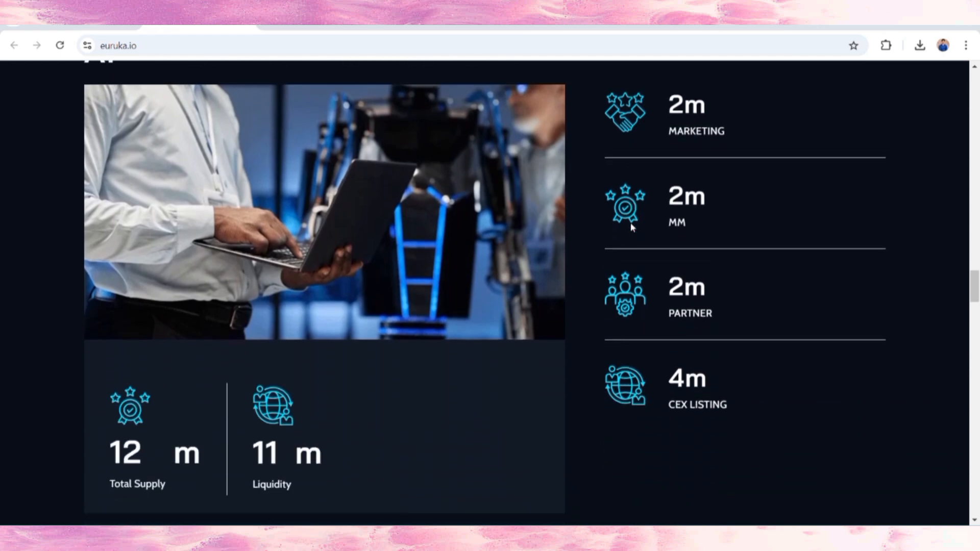
{"action": "scroll", "scroll_direction": "down", "scroll_amount": 3}
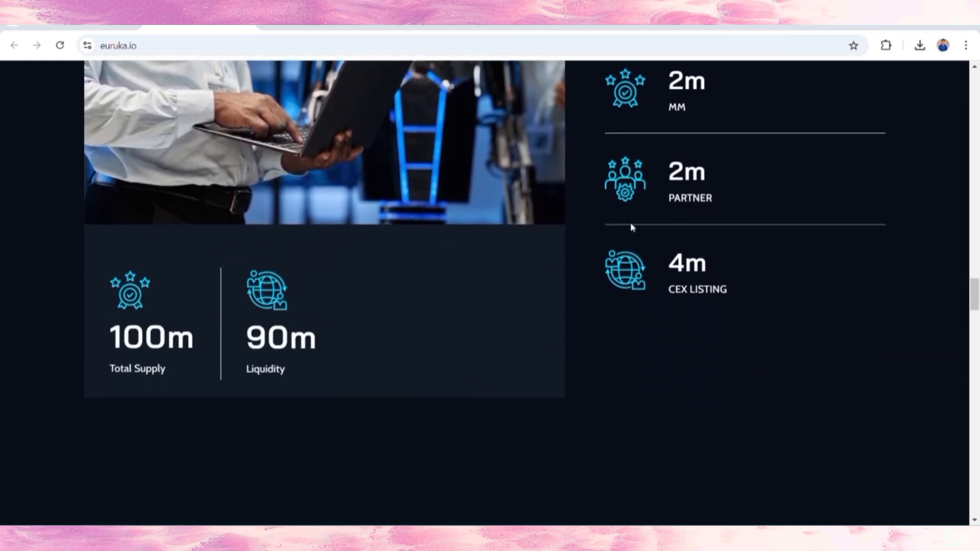
{"action": "scroll", "scroll_direction": "up", "scroll_amount": 3}
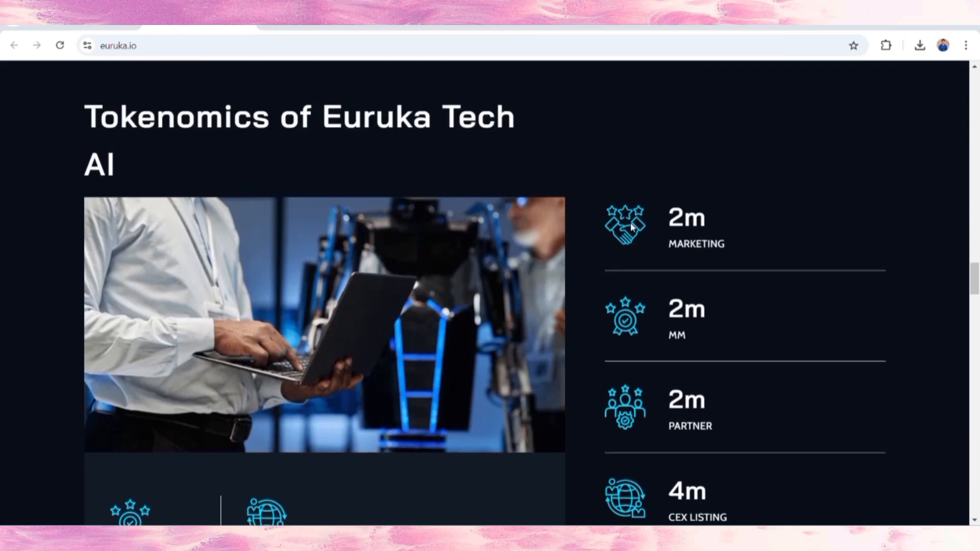
{"action": "scroll", "scroll_direction": "down", "scroll_amount": 3}
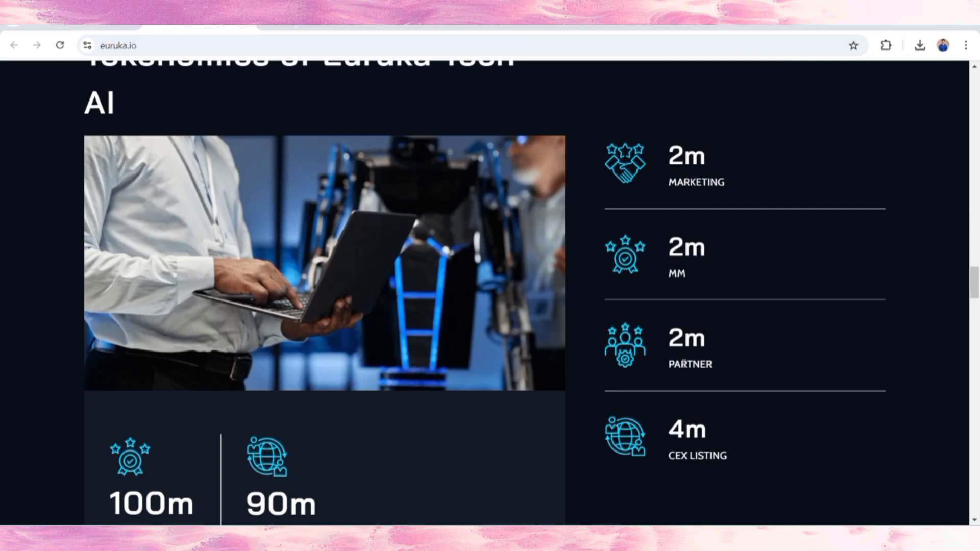
{"action": "scroll", "scroll_direction": "down", "scroll_amount": 3}
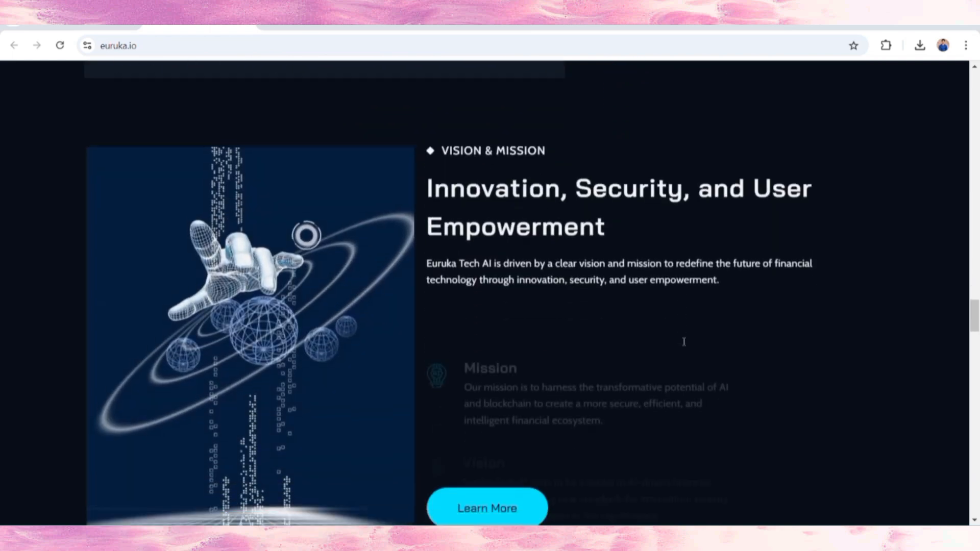
Scroll to the Intelligent Smart Contracts, Predictive Analytics Tools and Digital Wallet feature cards
{"action": "scroll", "scroll_direction": "down", "scroll_amount": 3}
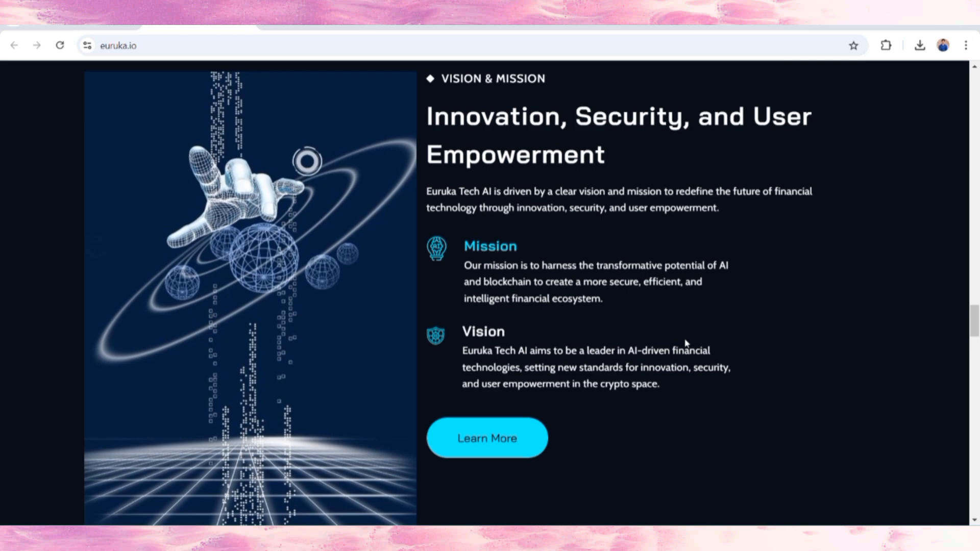
{"action": "scroll", "scroll_direction": "down", "scroll_amount": 3}
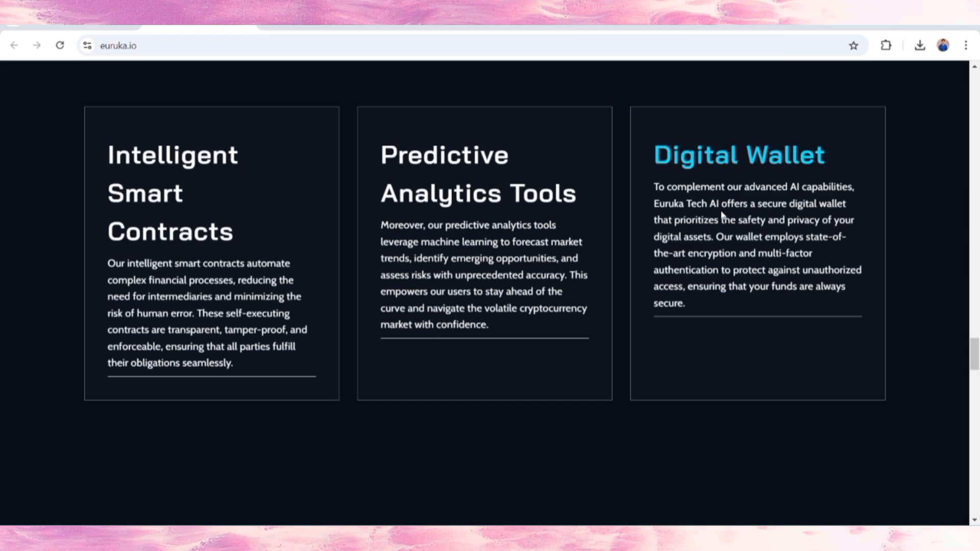
Scroll down to the Our Partners logos and the start of the Roadmap
{"action": "scroll", "scroll_direction": "down", "scroll_amount": 3}
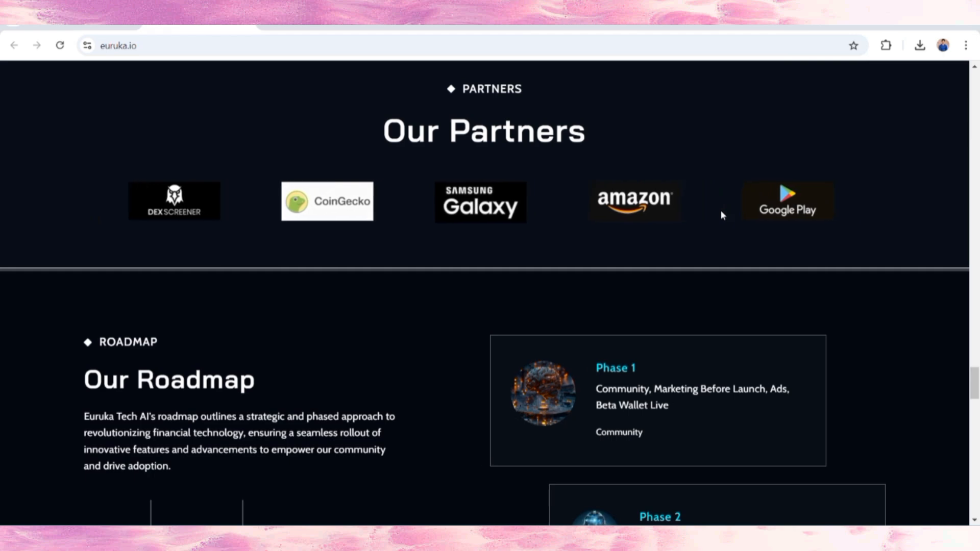
Scroll through Roadmap phases 1–4, the community banner and FAQ to the footer's newsletter signup
{"action": "scroll", "scroll_direction": "down", "scroll_amount": 3}
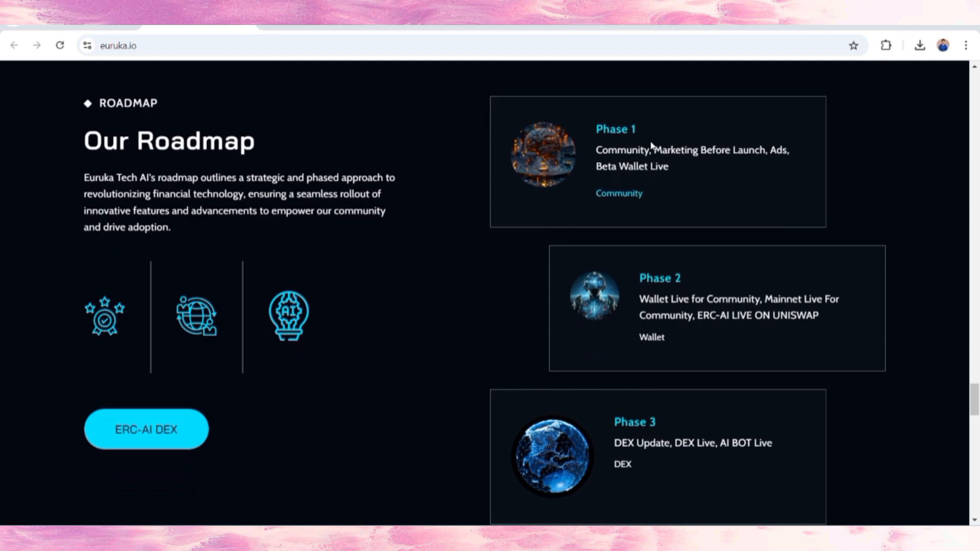
{"action": "mouse_move", "coordinate": [641, 145]}
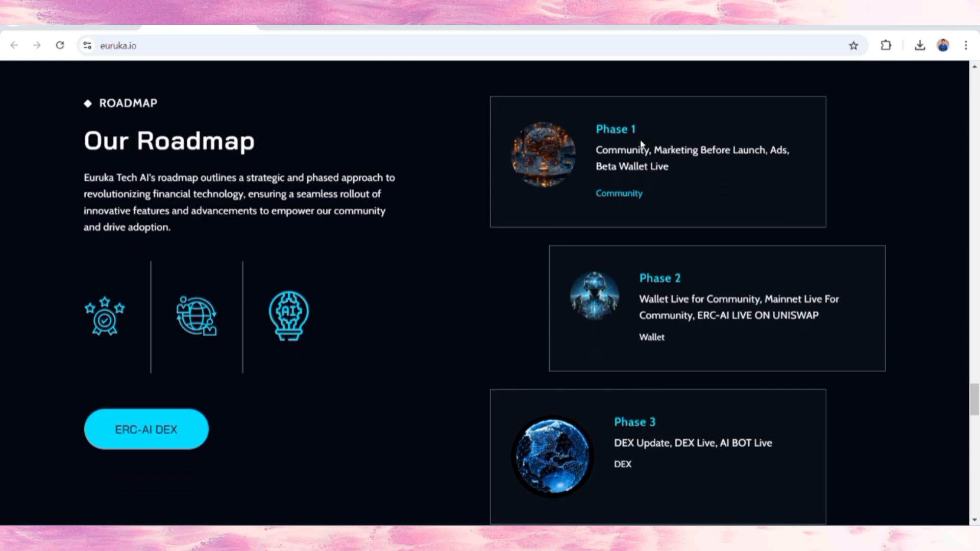
{"action": "scroll", "scroll_direction": "down", "scroll_amount": 3}
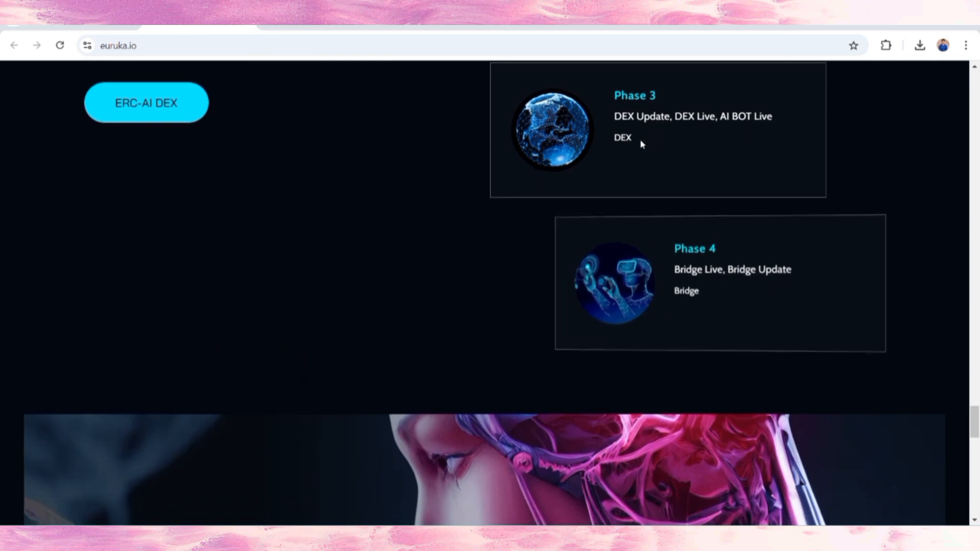
{"action": "scroll", "scroll_direction": "down", "scroll_amount": 3}
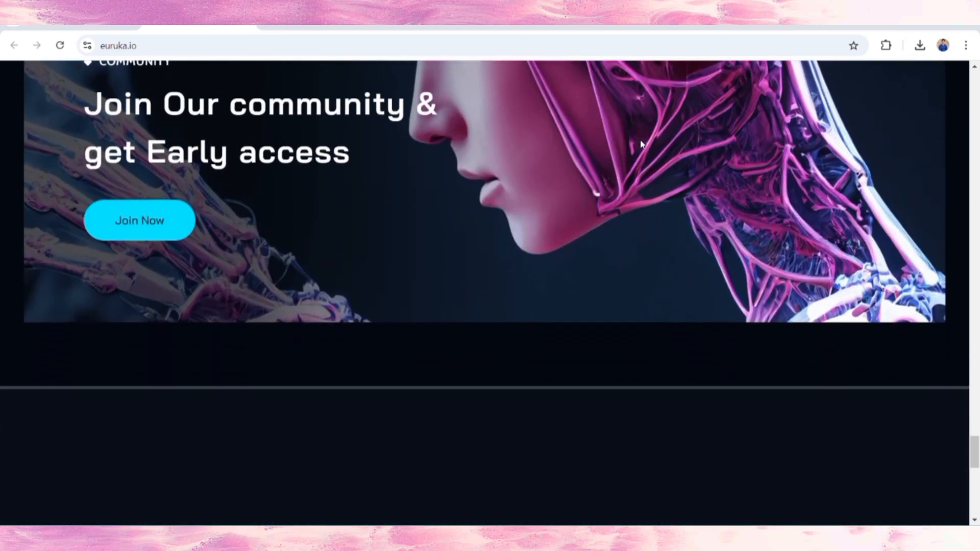
{"action": "scroll", "scroll_direction": "down", "scroll_amount": 3}
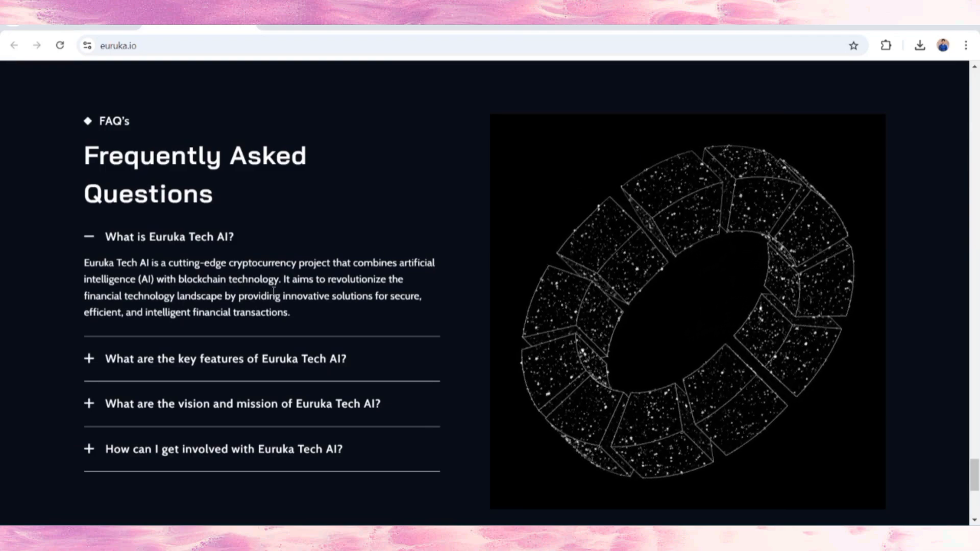
{"action": "scroll", "scroll_direction": "down", "scroll_amount": 3}
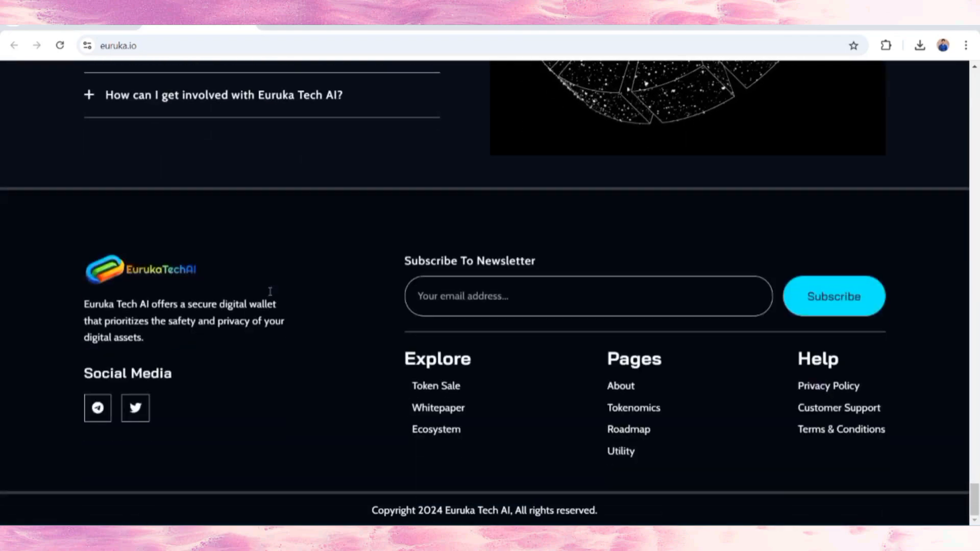
{"action": "scroll", "scroll_direction": "up", "scroll_amount": 3}
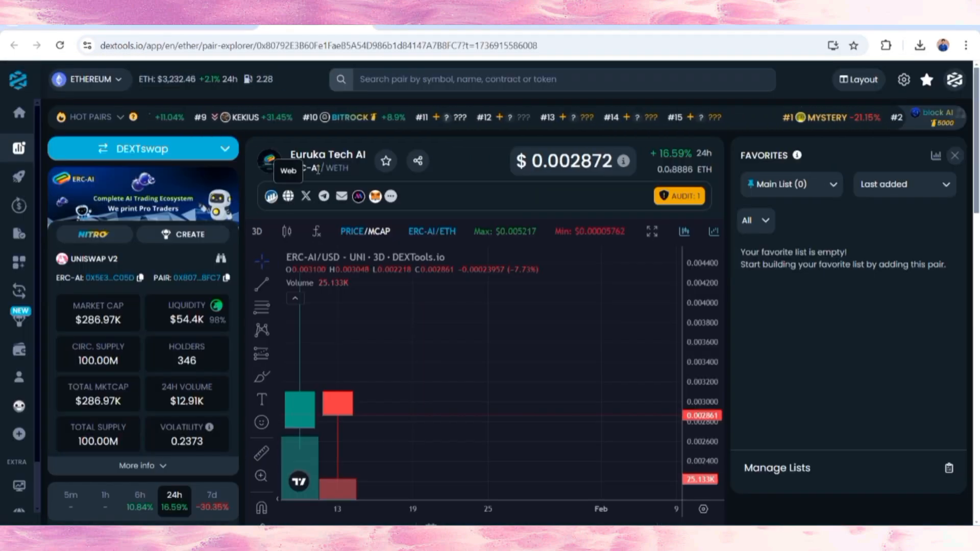
{"action": "mouse_move", "coordinate": [565, 164]}
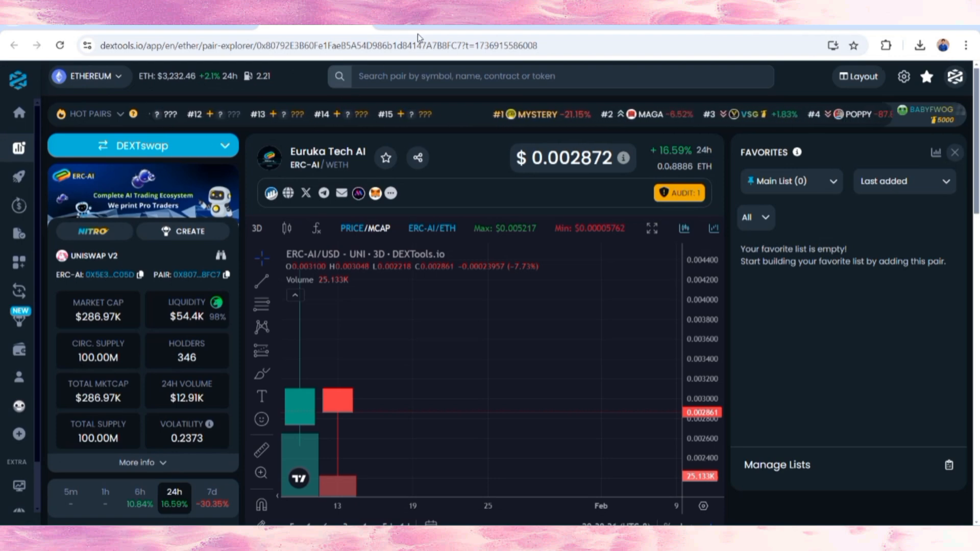
Open the Euruka Tech AI X profile from the DEXTools pair page's social links
{"action": "left_click", "coordinate": [323, 193]}
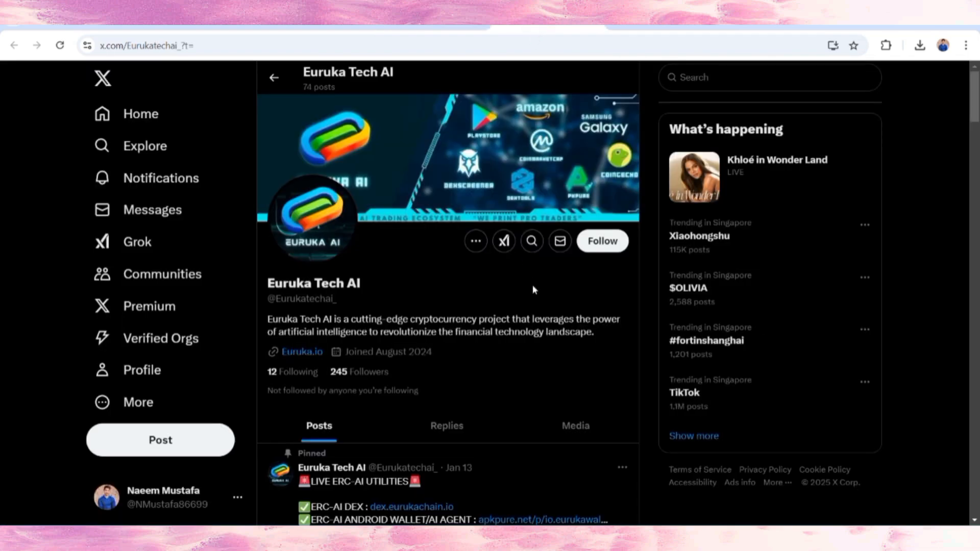
Scroll down the X profile to read the bio and pinned post on ERC-AI utilities
{"action": "scroll", "scroll_direction": "down", "scroll_amount": 3}
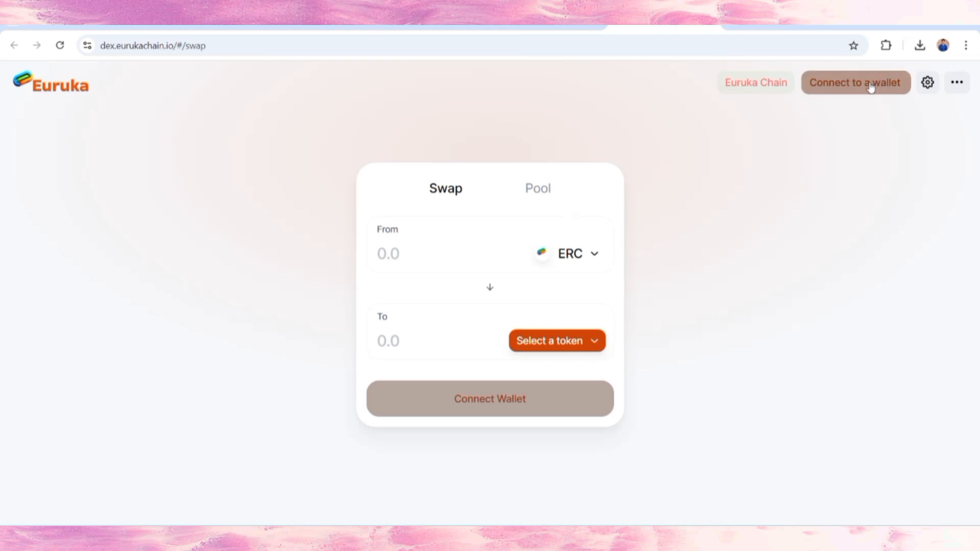
Attempt a wallet connection via WalletConnect on the Euruka DEX, then dismiss the QR code
{"action": "left_click", "coordinate": [855, 82]}
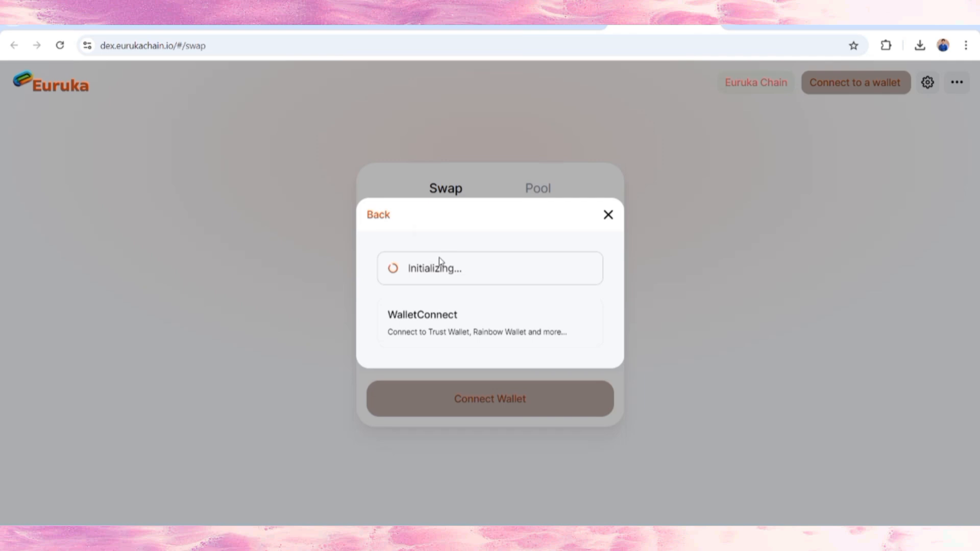
{"action": "left_click", "coordinate": [608, 214]}
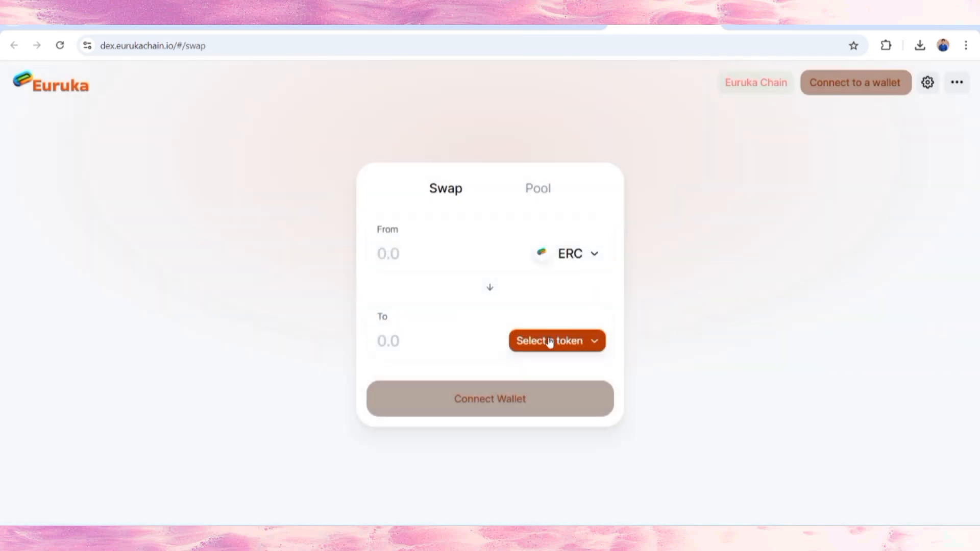
{"action": "left_click", "coordinate": [556, 341]}
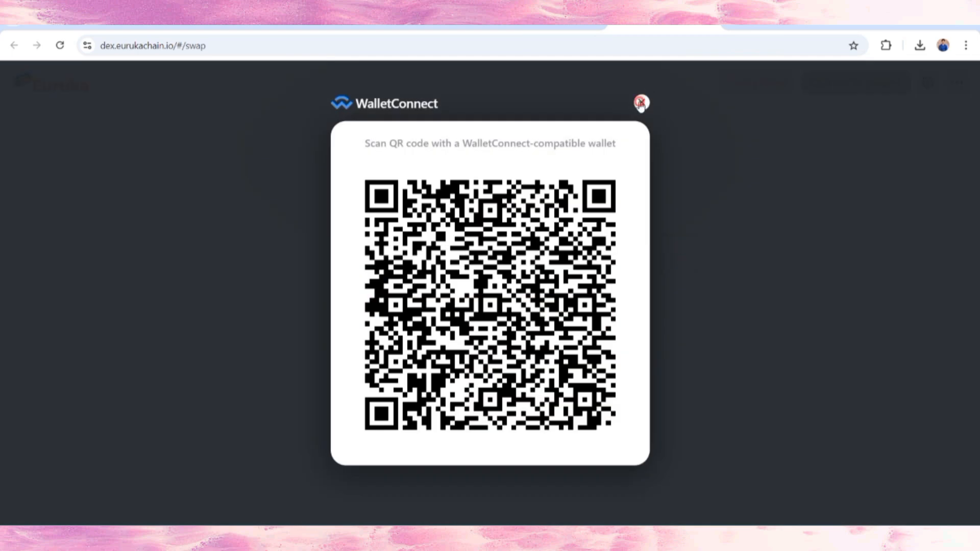
{"action": "left_click", "coordinate": [641, 100]}
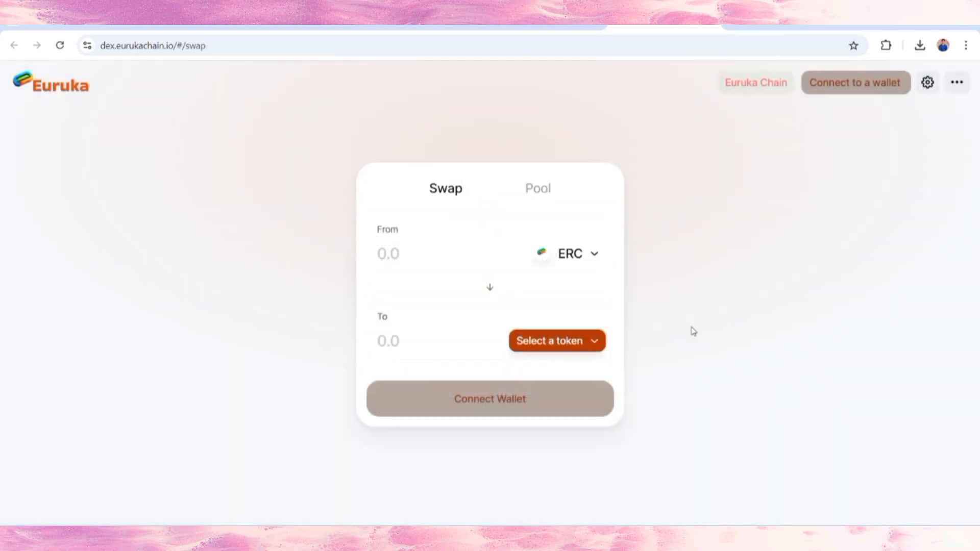
{"action": "mouse_move", "coordinate": [574, 364]}
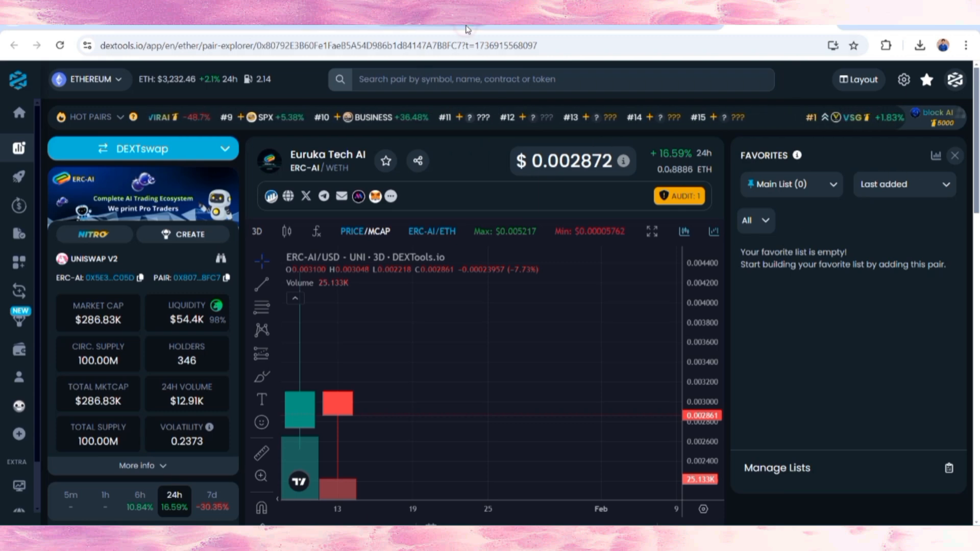
Switch to the t.me/Eurukatech Telegram channel page with 213 subscribers
{"action": "left_click", "coordinate": [324, 196]}
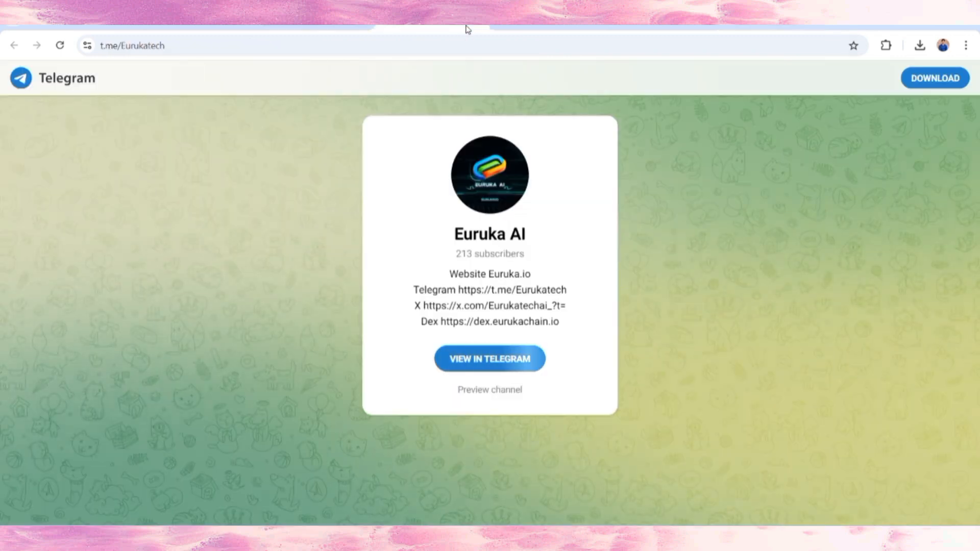